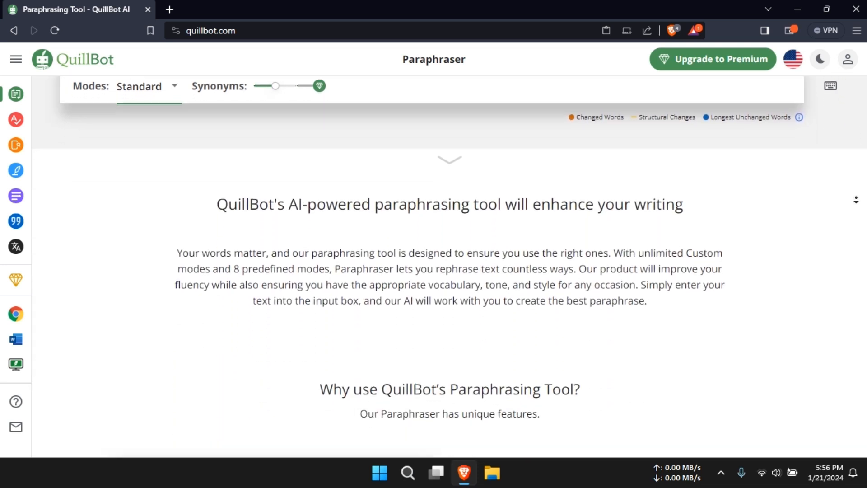
- Clear the existing original and paraphrased text in QuillBot and confirm the deletion
{"action": "scroll", "scroll_direction": "down", "scroll_amount": 3}
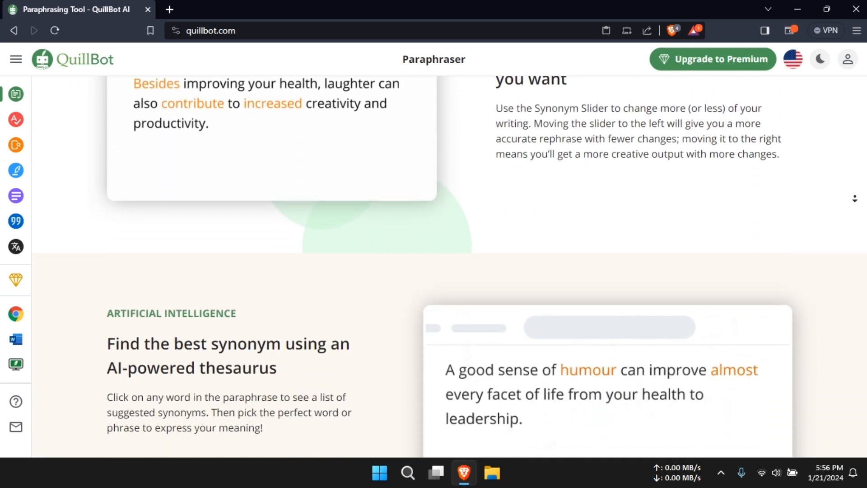
{"action": "scroll", "scroll_direction": "down", "scroll_amount": 3}
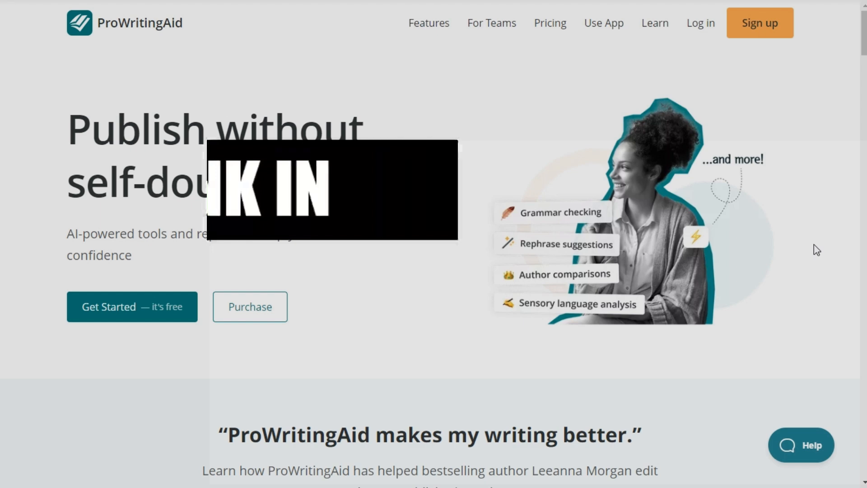
{"action": "scroll", "scroll_direction": "down", "scroll_amount": 3}
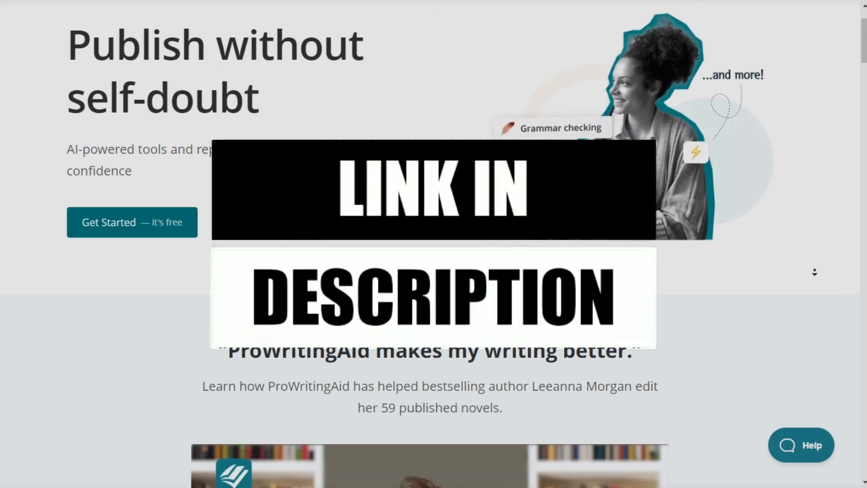
{"action": "scroll", "scroll_direction": "down", "scroll_amount": 3}
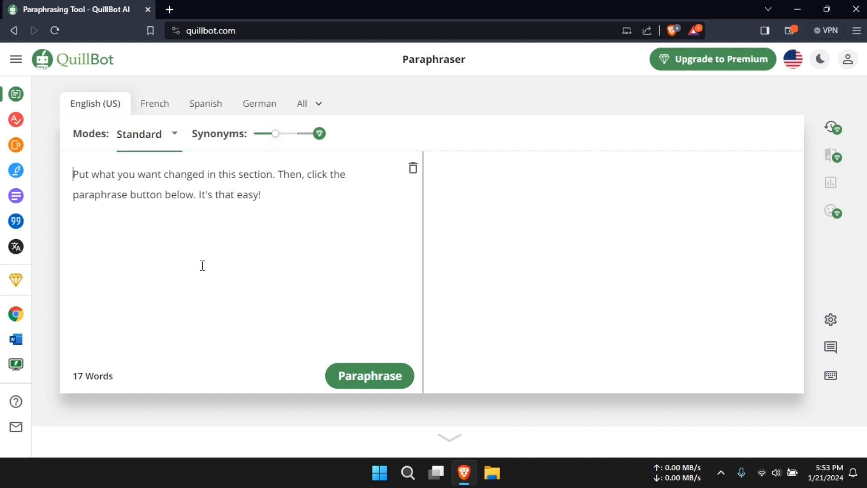
{"action": "left_click", "coordinate": [414, 167]}
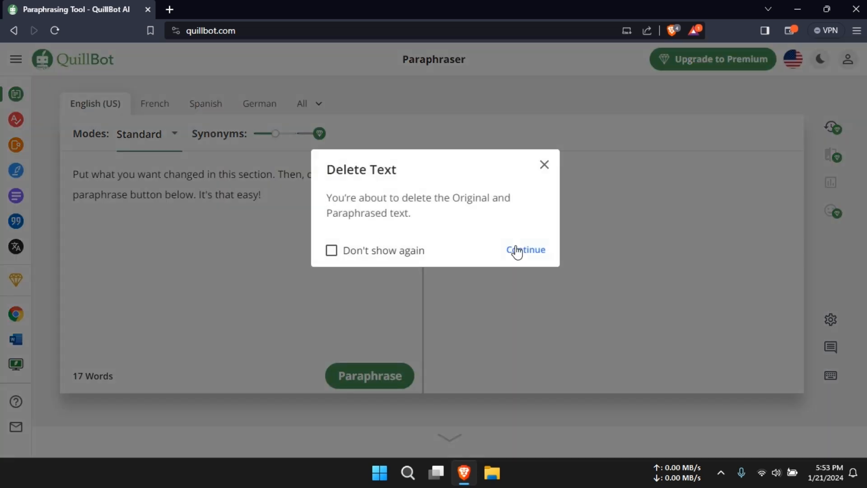
{"action": "left_click", "coordinate": [524, 250]}
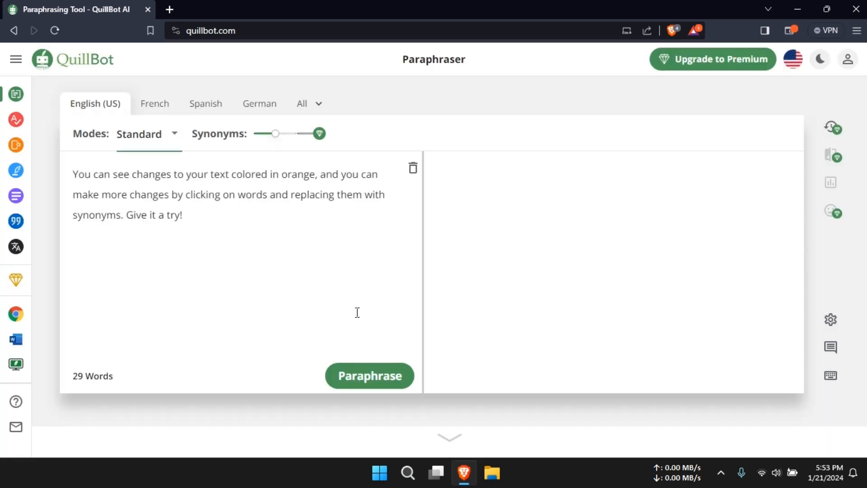
- Paraphrase the new sample, rephrase it, and swap 'more edits' for 'additional alterations'
{"action": "left_click", "coordinate": [369, 376]}
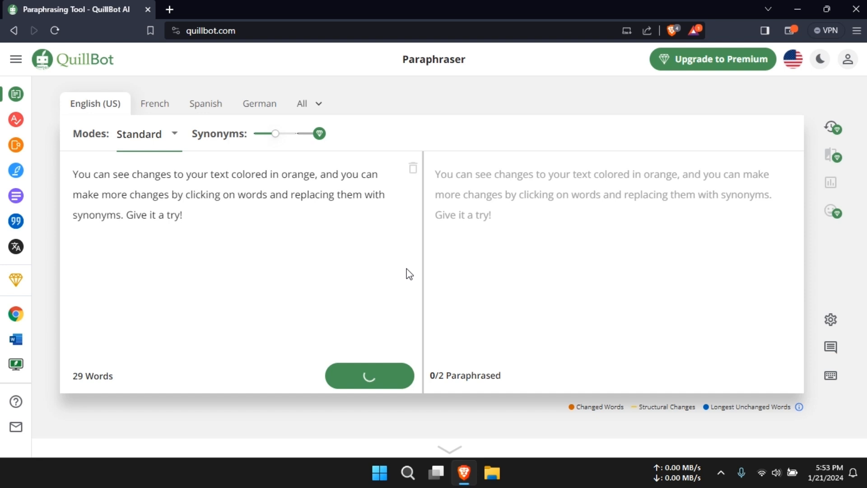
{"action": "left_click", "coordinate": [370, 375]}
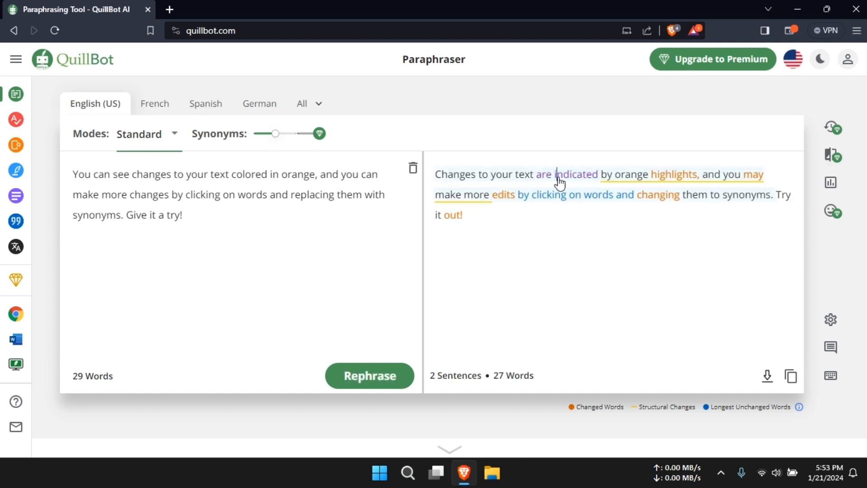
{"action": "left_click", "coordinate": [673, 175]}
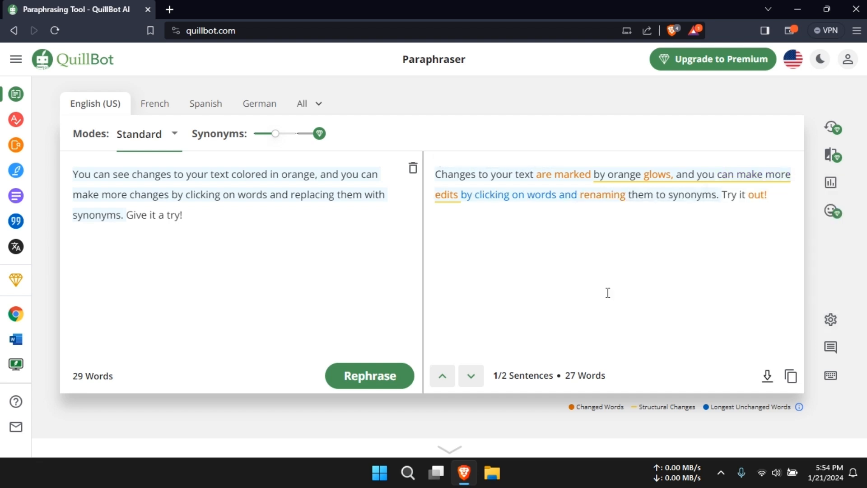
{"action": "left_click", "coordinate": [445, 194]}
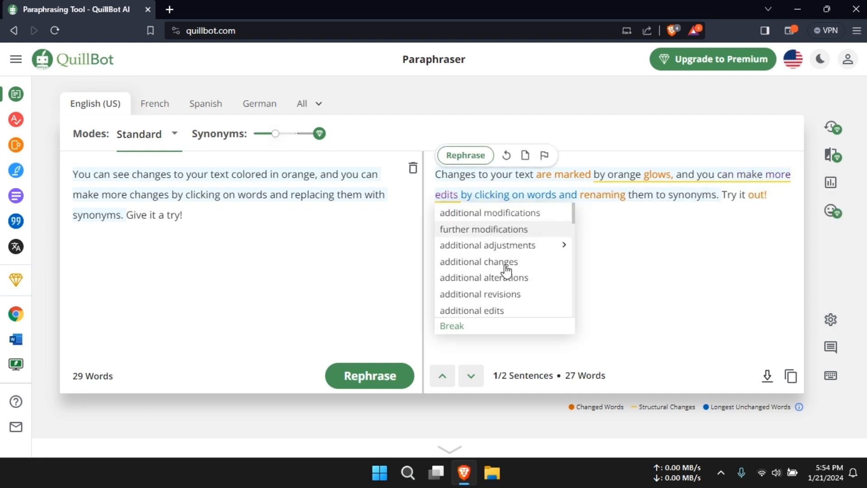
{"action": "left_click", "coordinate": [483, 277]}
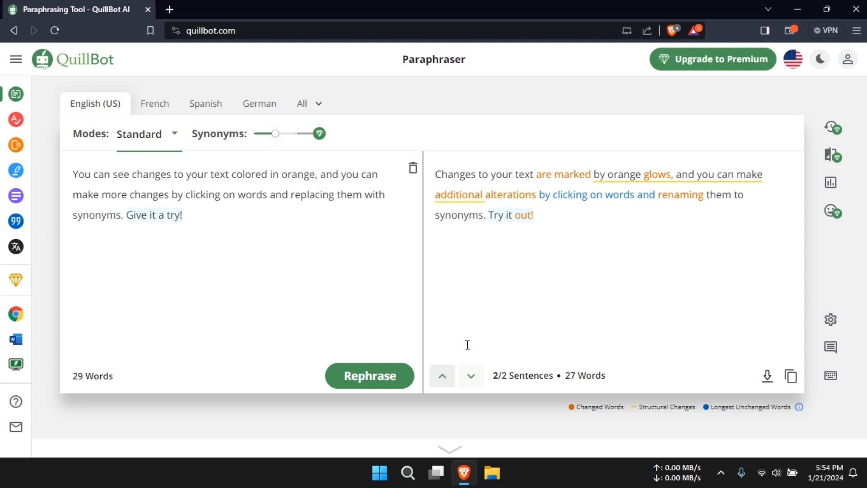
{"action": "left_click", "coordinate": [501, 216]}
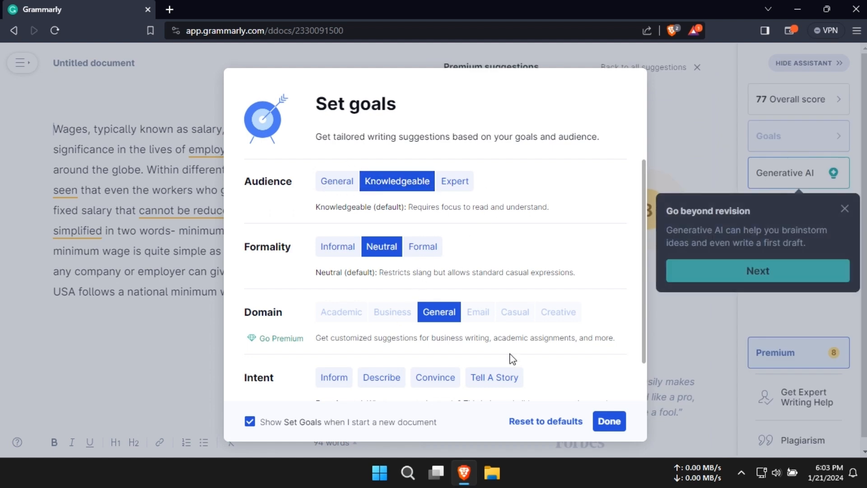
- Dismiss Grammarly's writing goals and tour tips, then ask the AI assistant to improve the text
{"action": "left_click", "coordinate": [609, 422]}
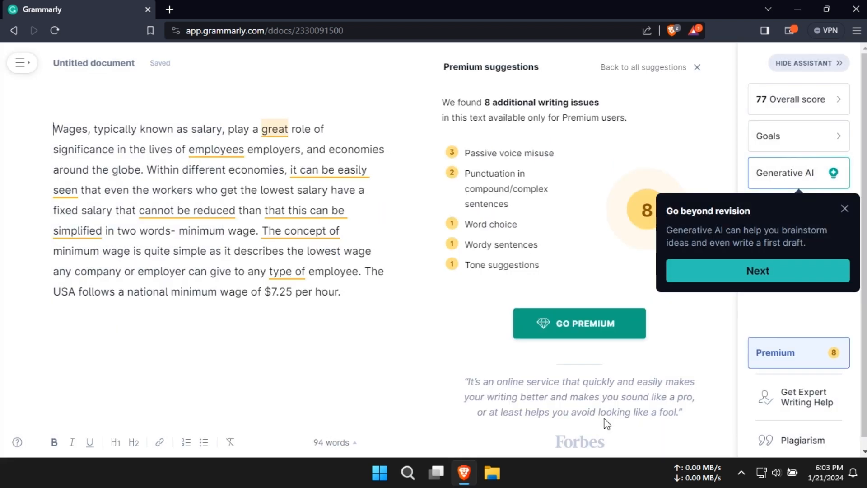
{"action": "left_click", "coordinate": [756, 271]}
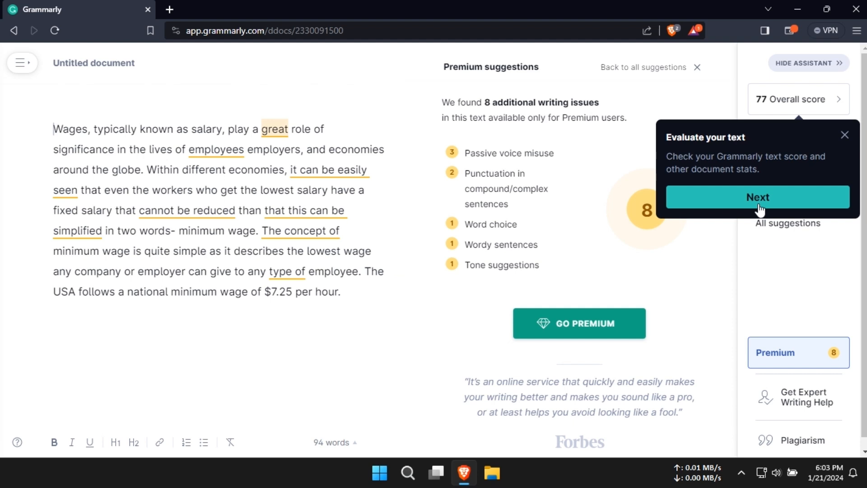
{"action": "left_click", "coordinate": [757, 197]}
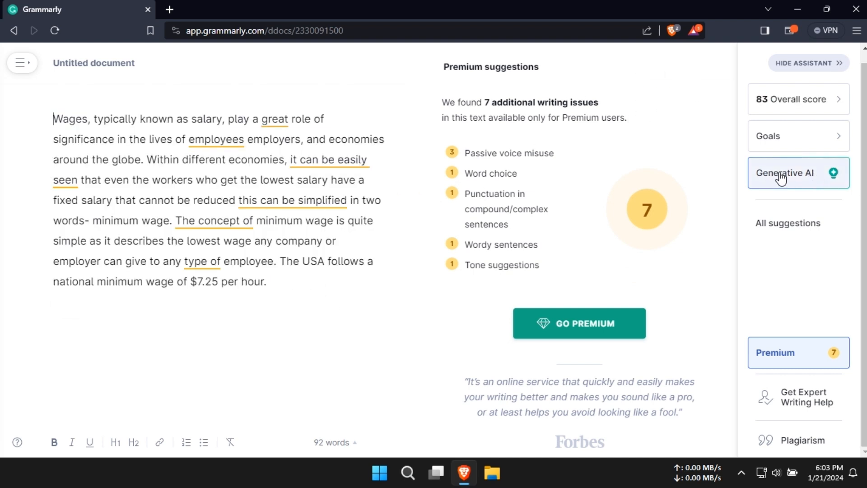
{"action": "left_click", "coordinate": [786, 173]}
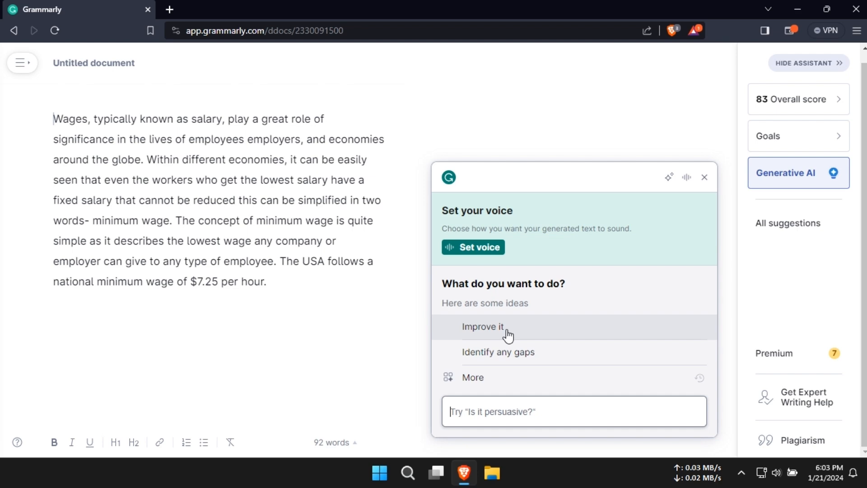
{"action": "left_click", "coordinate": [482, 326]}
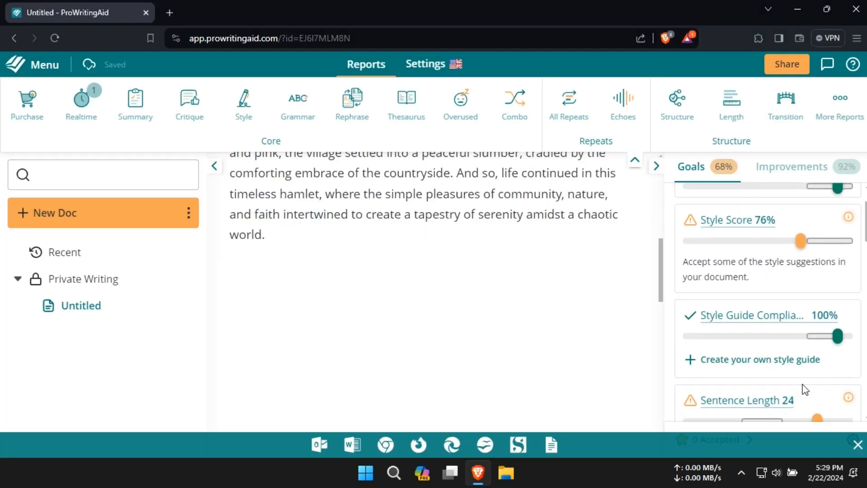
- Turn off realtime checking, run the sentence length report, and request rephrasings for the 31-word sentence
{"action": "scroll", "scroll_direction": "down", "scroll_amount": 3}
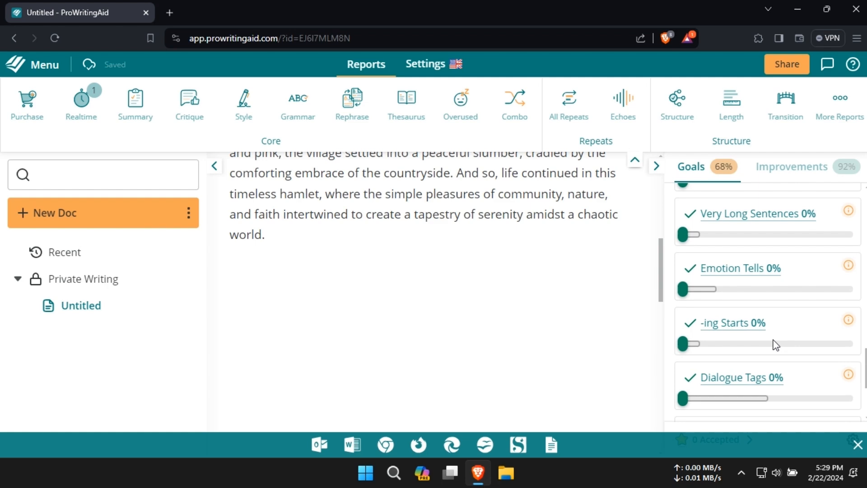
{"action": "left_click", "coordinate": [791, 167]}
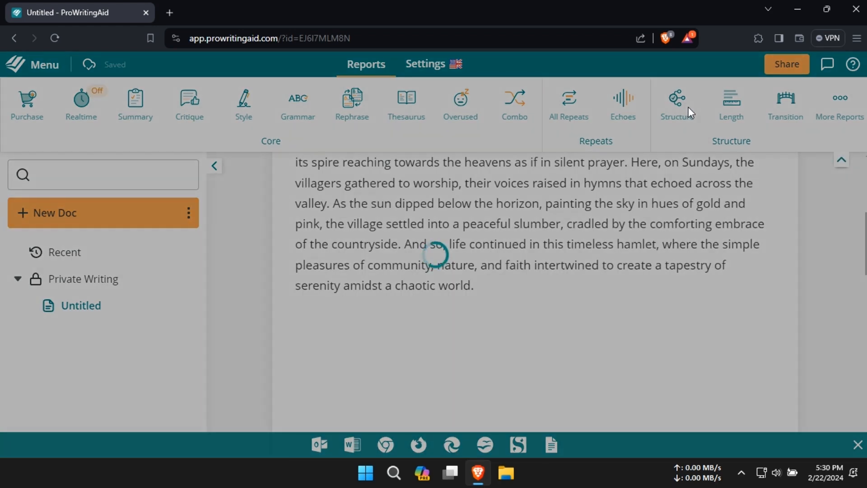
{"action": "left_click", "coordinate": [675, 103]}
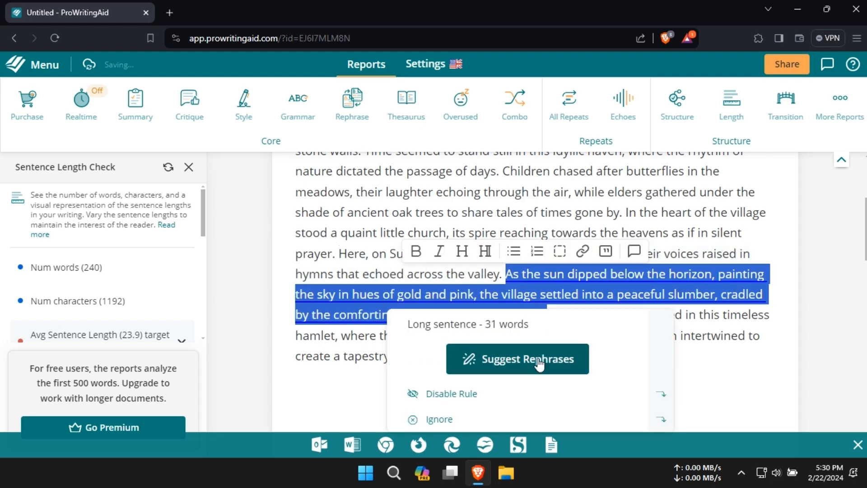
{"action": "left_click", "coordinate": [517, 358]}
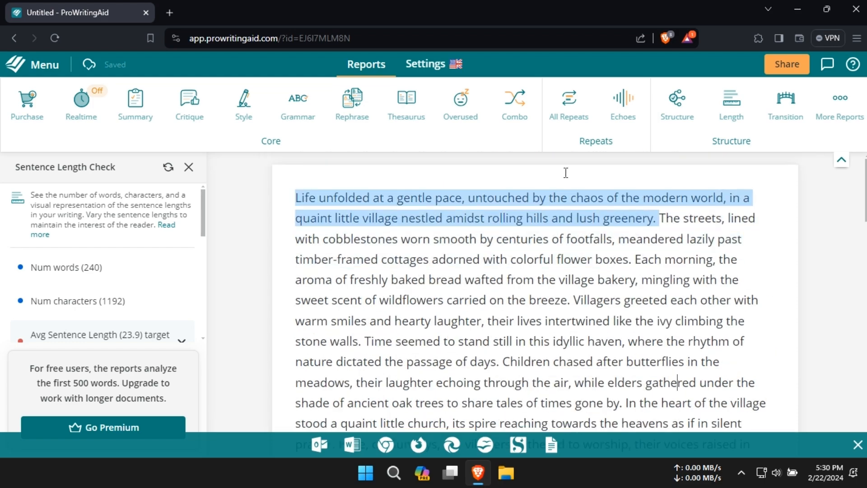
{"action": "left_click", "coordinate": [785, 102]}
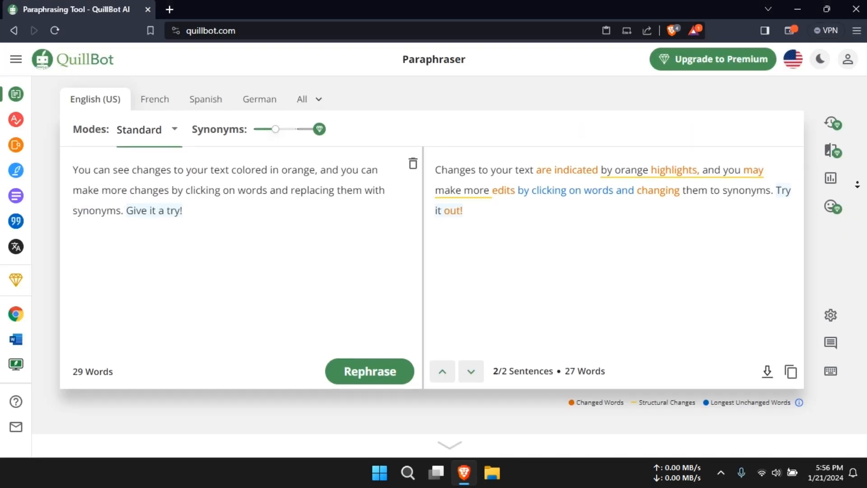
{"action": "scroll", "scroll_direction": "down", "scroll_amount": 3}
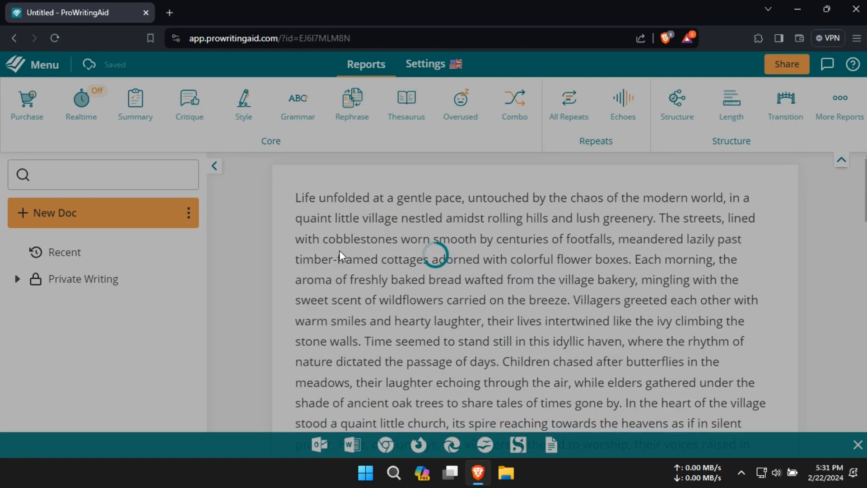
- Run the Overused and Combo reports, then view the suggestion for the adverb 'lazily'
{"action": "left_click", "coordinate": [189, 103]}
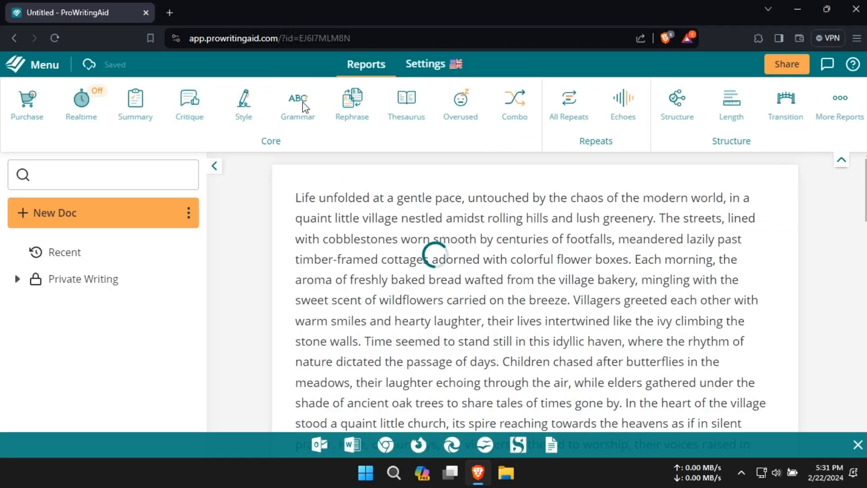
{"action": "left_click", "coordinate": [460, 102]}
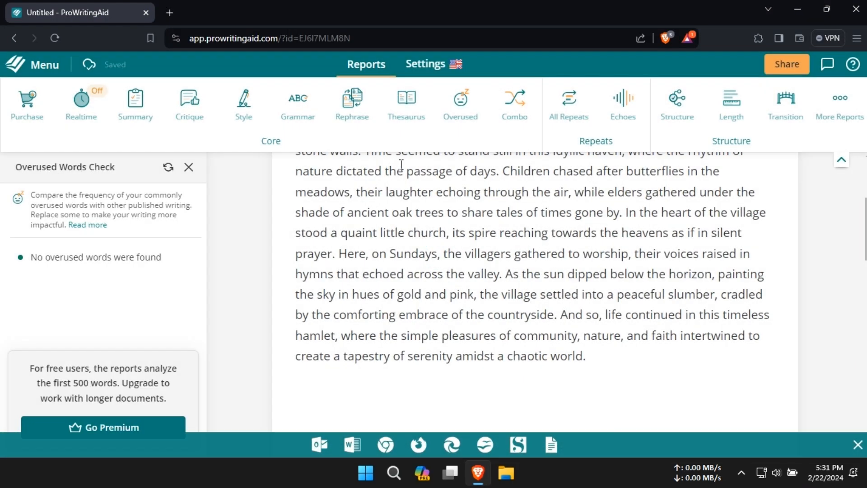
{"action": "left_click", "coordinate": [514, 103]}
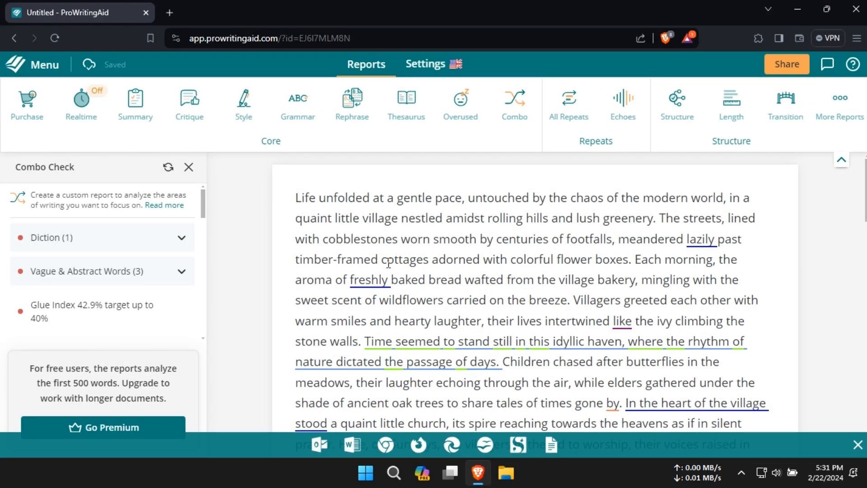
{"action": "left_click", "coordinate": [700, 239]}
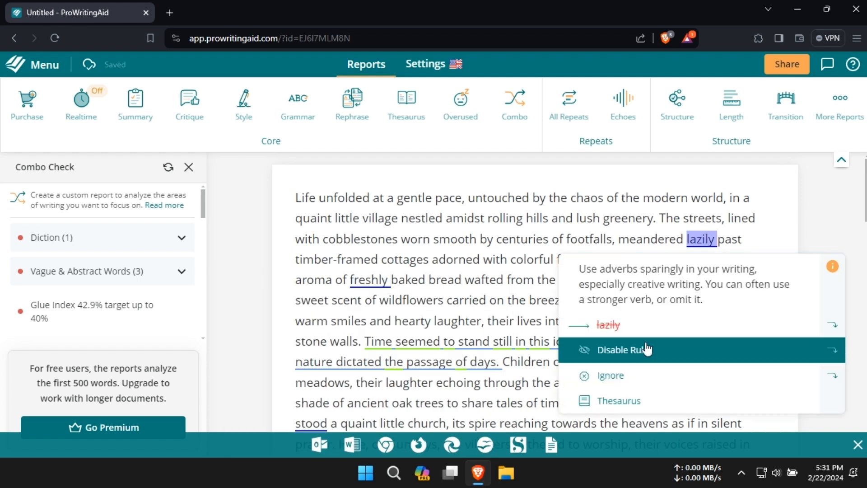